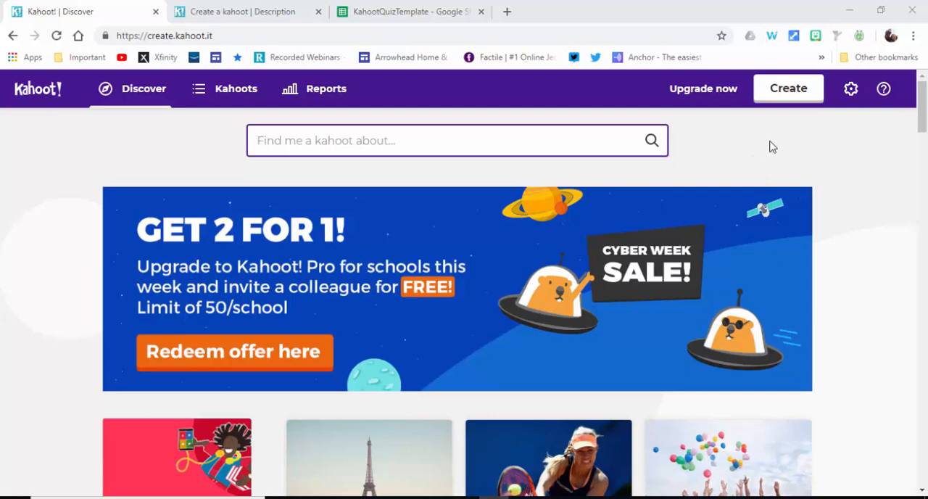
Step: Go to Create and reveal the Quiz, Jumble, Discussion and Survey game types
{"action": "left_click", "coordinate": [789, 89]}
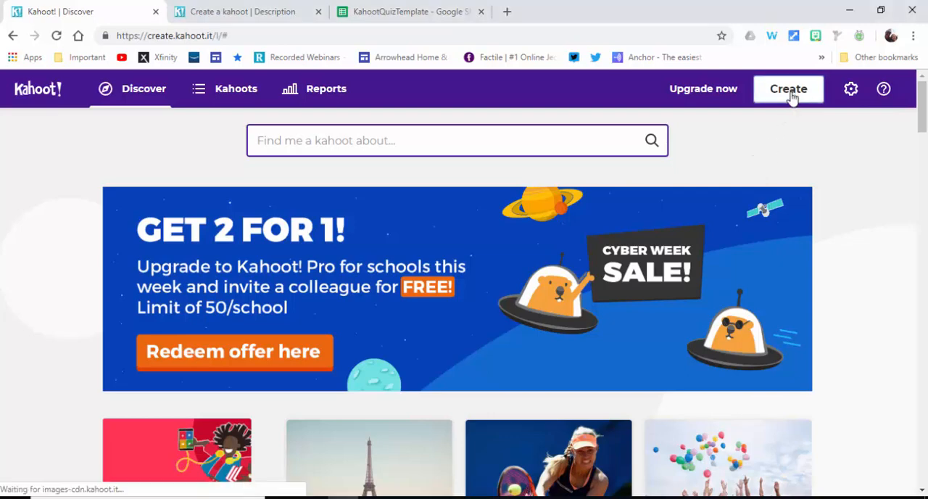
{"action": "left_click", "coordinate": [789, 88]}
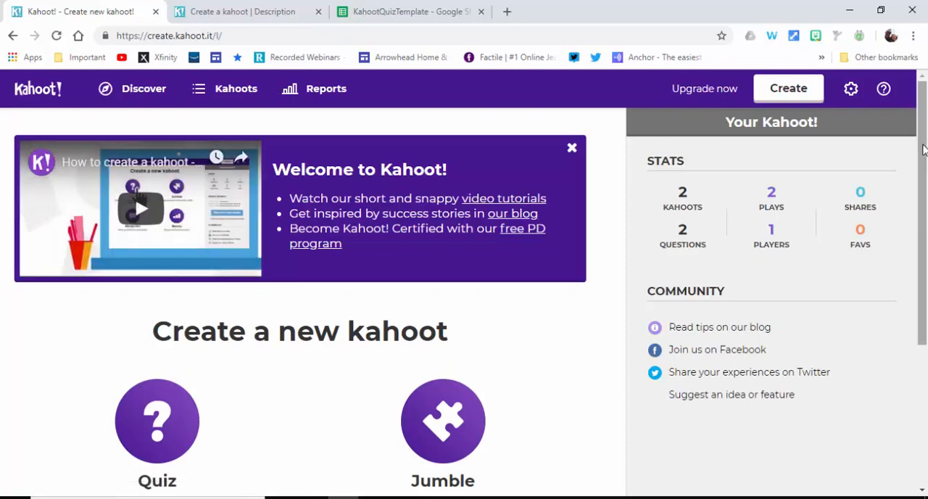
{"action": "scroll", "scroll_direction": "down", "scroll_amount": 3}
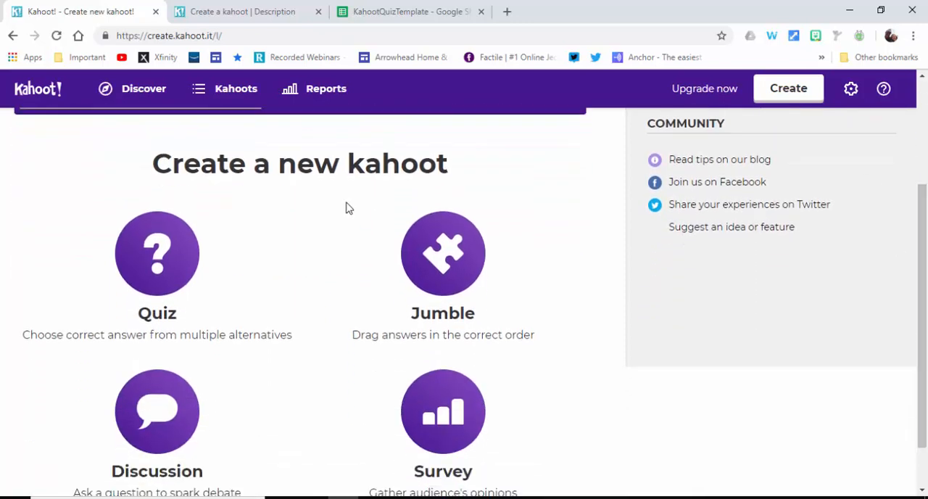
Step: Choose the Quiz type and fill the description page with title, cover image, English and School audience
{"action": "left_click", "coordinate": [157, 254]}
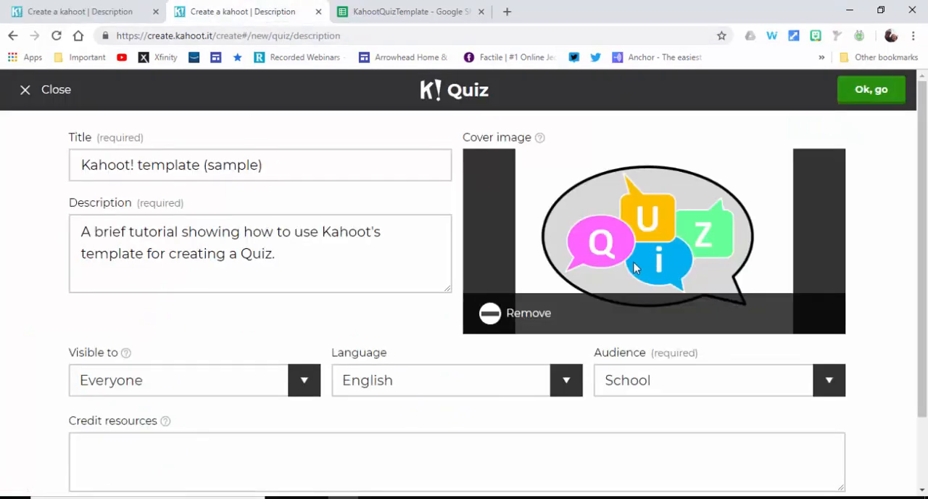
{"action": "scroll", "scroll_direction": "down", "scroll_amount": 3}
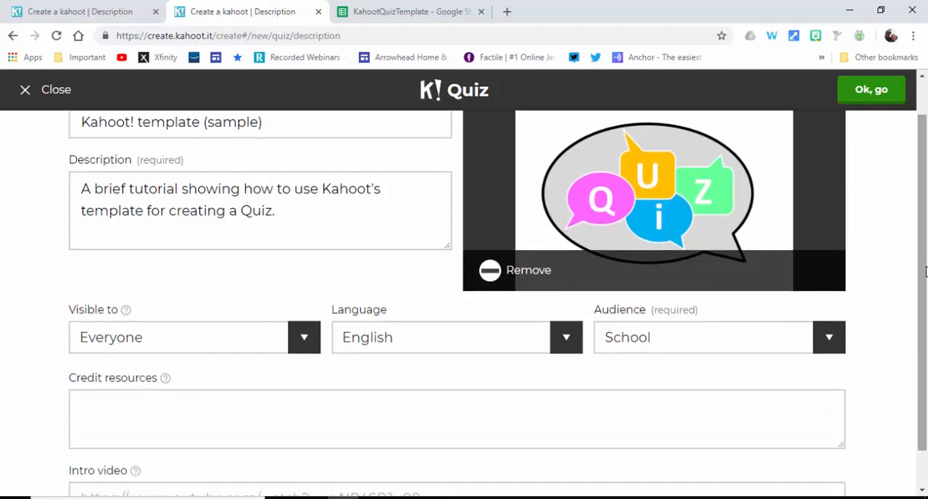
{"action": "mouse_move", "coordinate": [569, 314]}
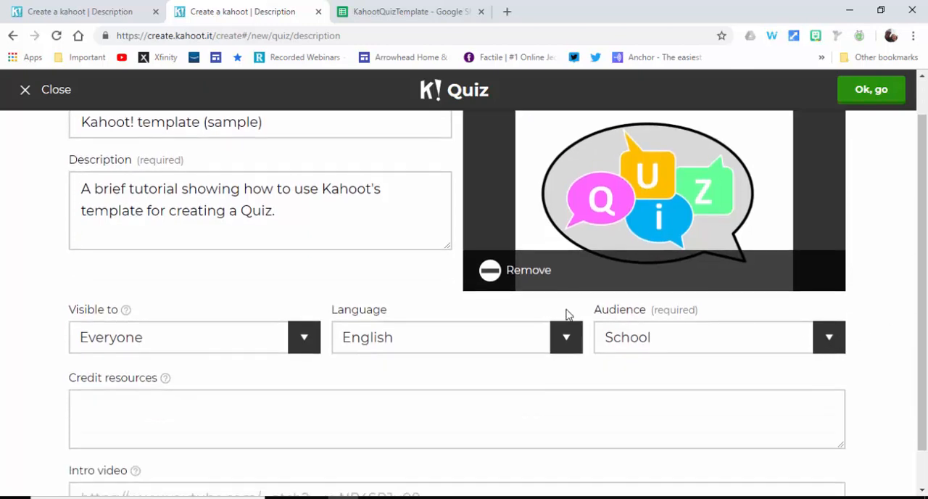
{"action": "mouse_move", "coordinate": [212, 404]}
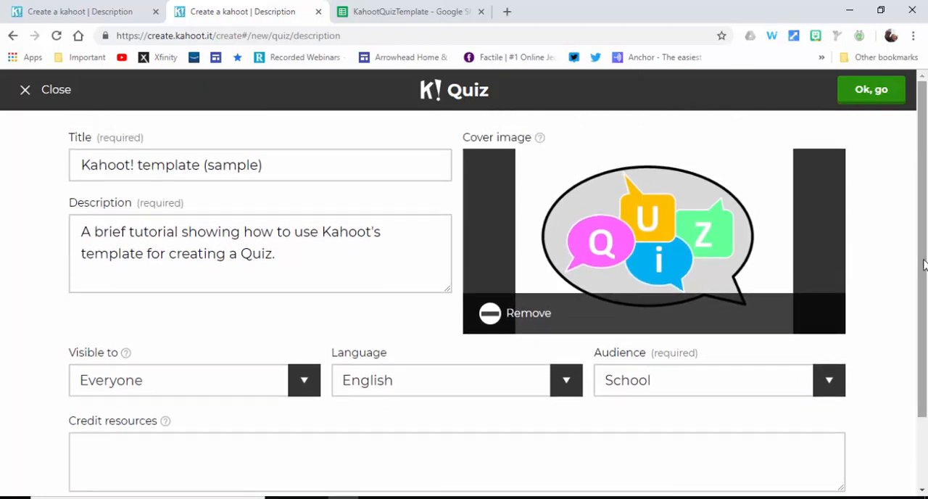
Step: Confirm the quiz details with 'Ok, go' and start importing questions from a spreadsheet
{"action": "left_click", "coordinate": [871, 90]}
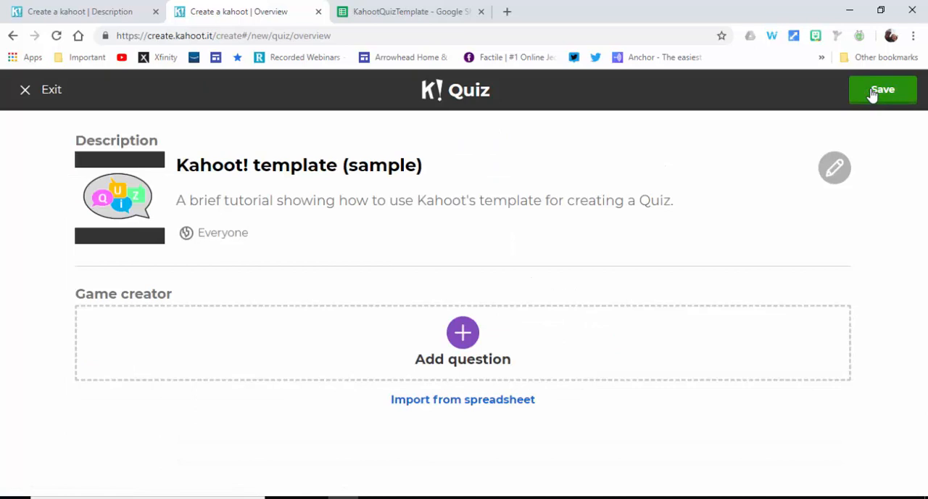
{"action": "mouse_move", "coordinate": [412, 383]}
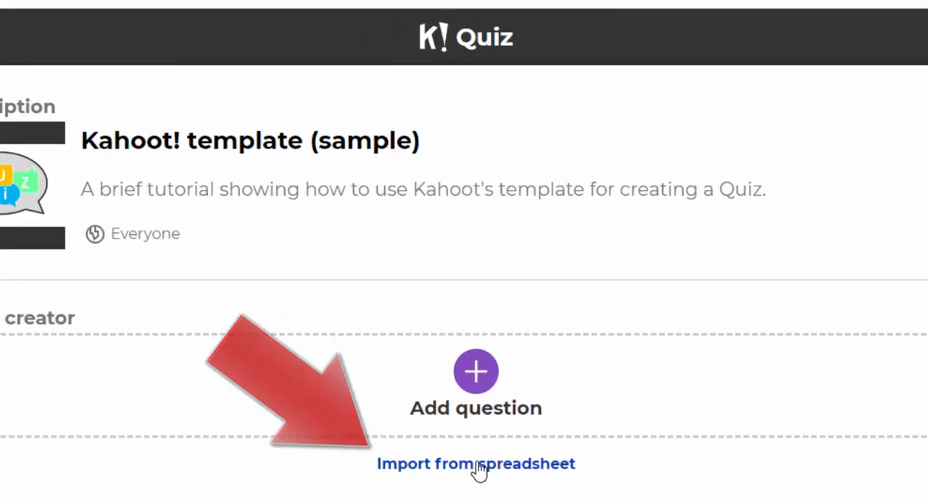
{"action": "left_click", "coordinate": [476, 465]}
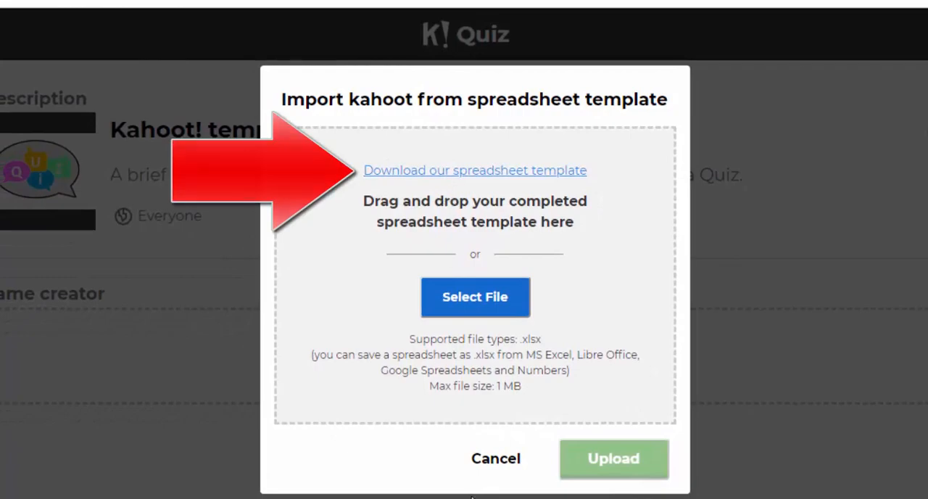
Step: Download Kahoot's spreadsheet template and review its question, answer, time-limit and correct-answer columns in Excel
{"action": "left_click", "coordinate": [474, 170]}
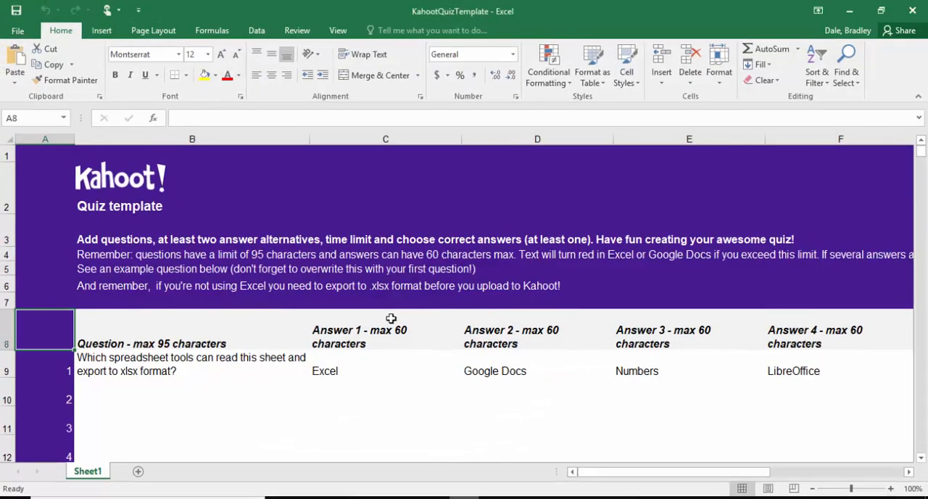
{"action": "mouse_move", "coordinate": [926, 268]}
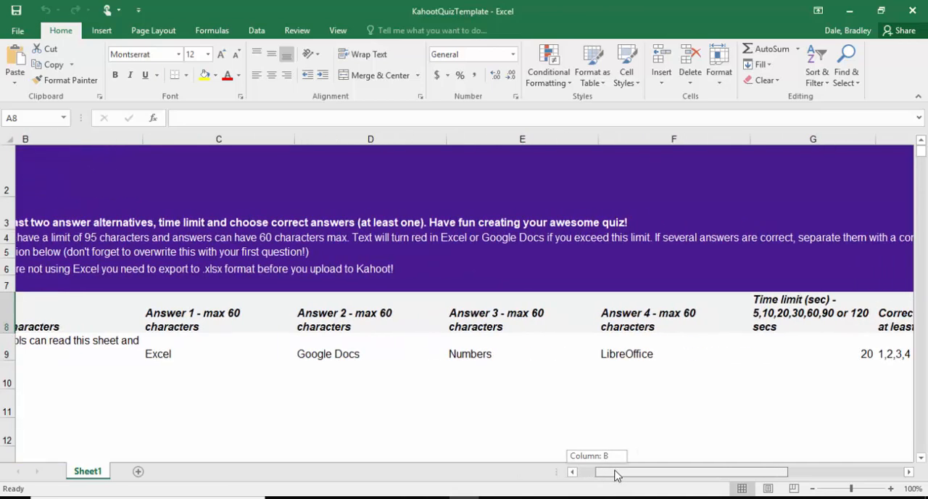
{"action": "scroll", "scroll_direction": "right", "scroll_amount": 3}
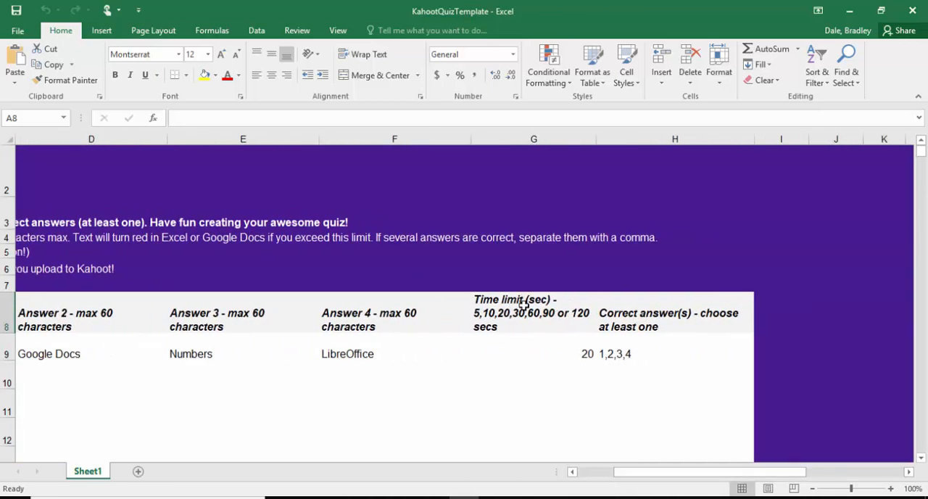
{"action": "mouse_move", "coordinate": [622, 357]}
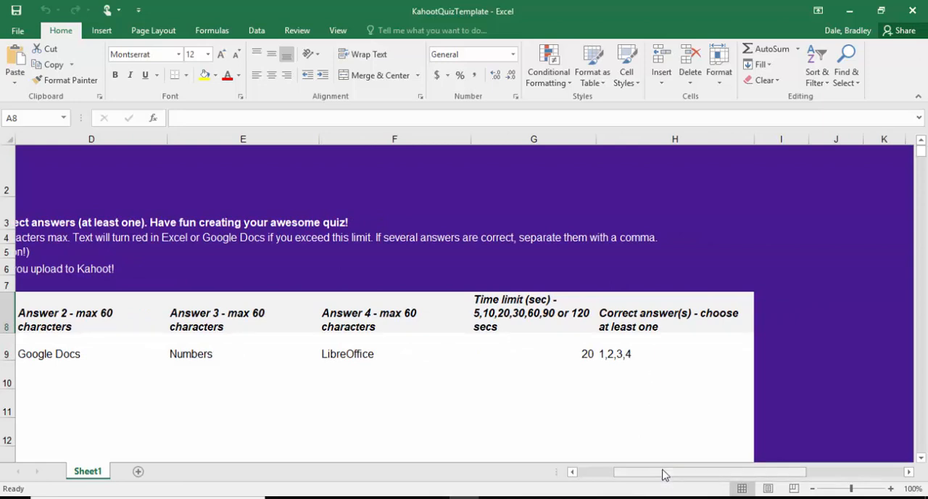
{"action": "scroll", "scroll_direction": "left", "scroll_amount": 3}
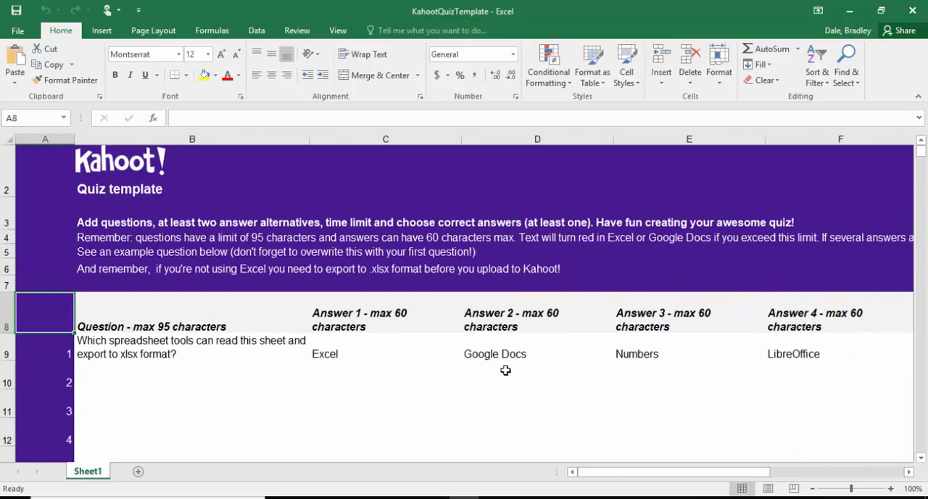
{"action": "mouse_move", "coordinate": [498, 342]}
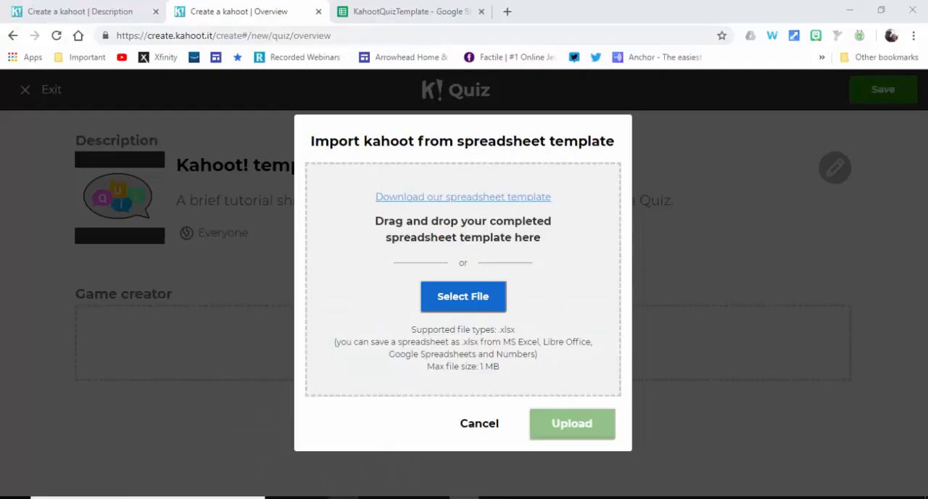
Step: Switch to the KahootQuizTemplate Google Sheet holding five questions with answers and time limits
{"action": "left_click", "coordinate": [409, 11]}
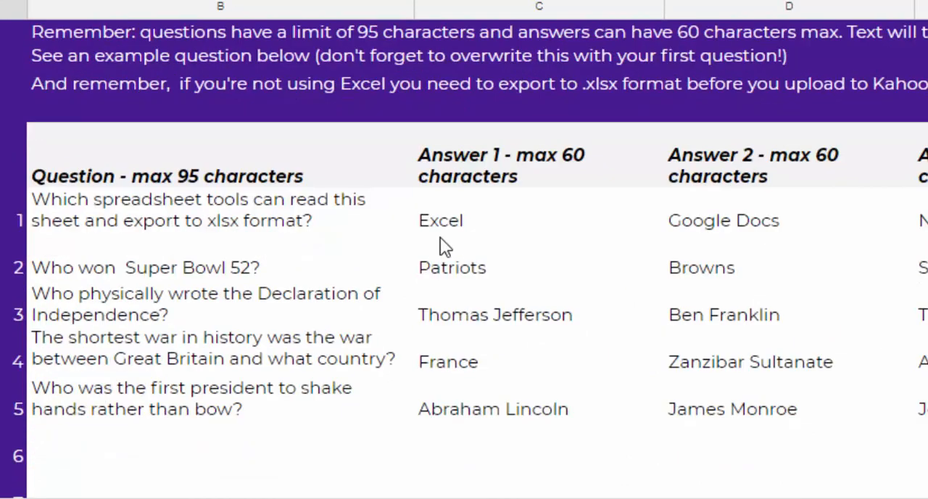
{"action": "mouse_move", "coordinate": [602, 217]}
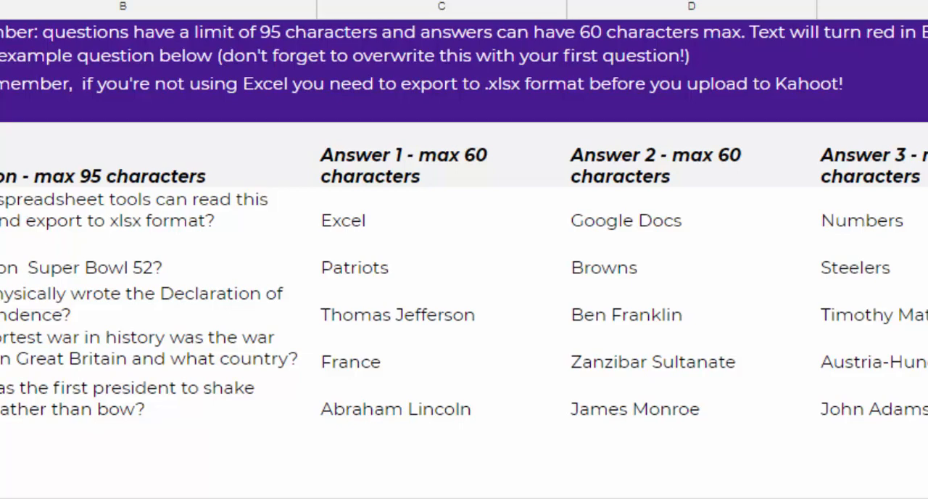
{"action": "scroll", "scroll_direction": "right", "scroll_amount": 3}
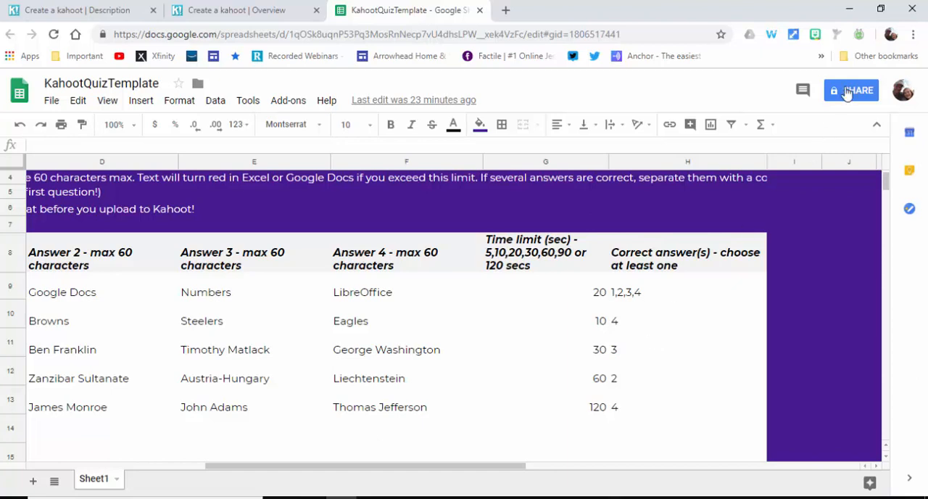
{"action": "mouse_move", "coordinate": [853, 90]}
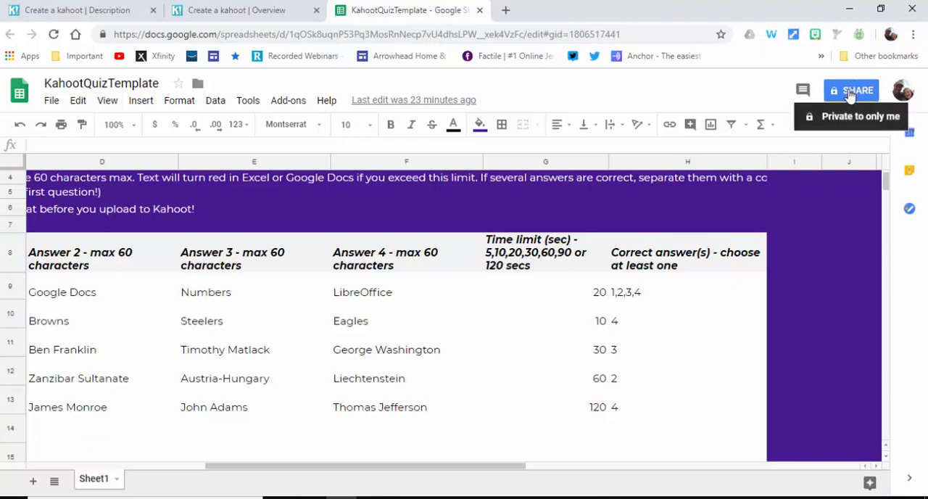
{"action": "mouse_move", "coordinate": [567, 365]}
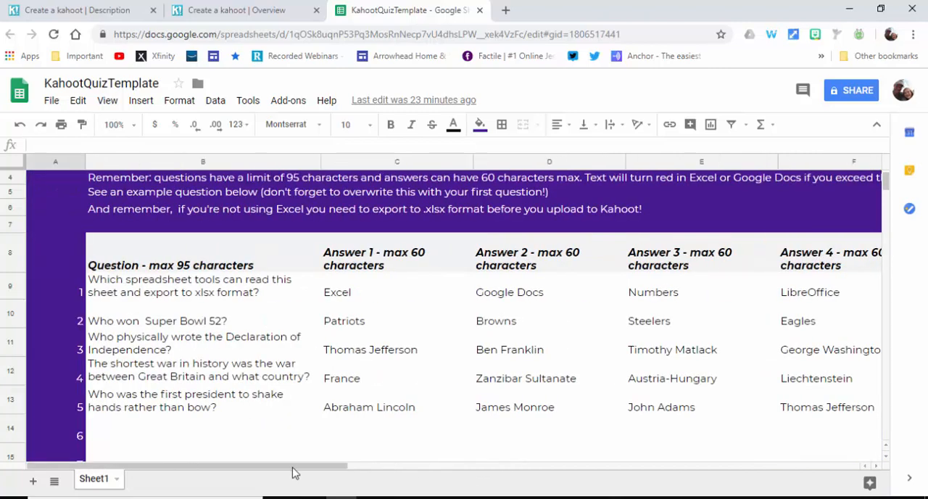
Step: Download the sheet as a Microsoft Excel .xlsx file and return to the Kahoot import dialog
{"action": "left_click", "coordinate": [50, 100]}
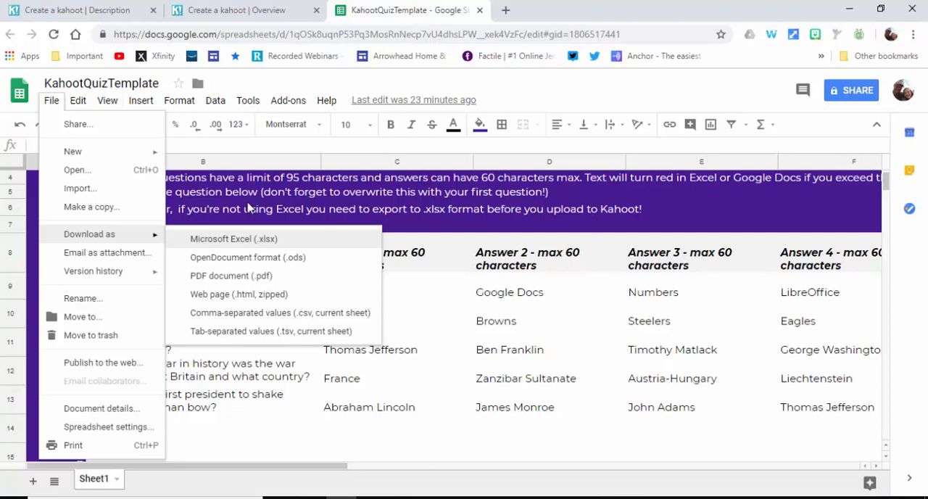
{"action": "left_click", "coordinate": [326, 100]}
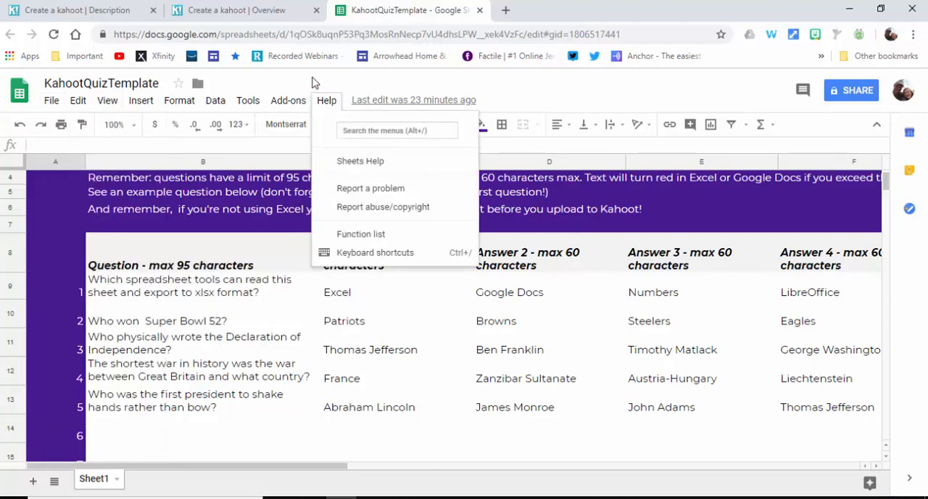
{"action": "left_click", "coordinate": [244, 8]}
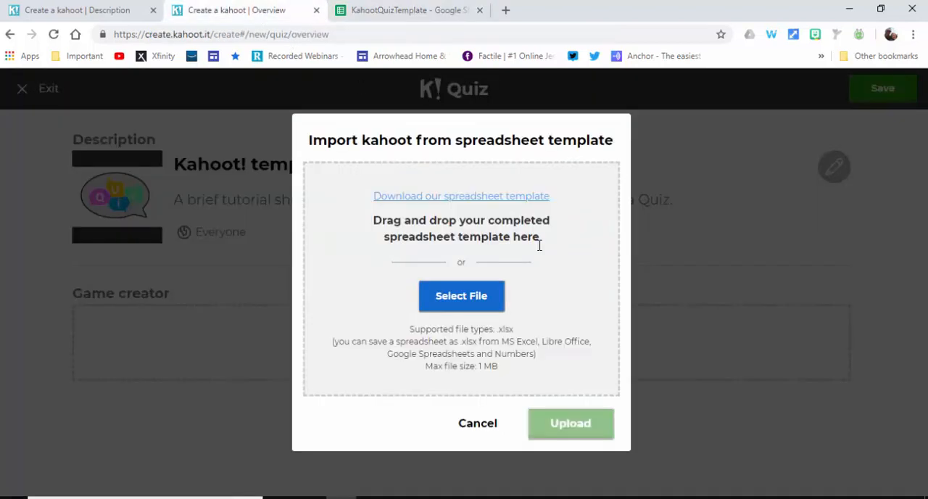
{"action": "mouse_move", "coordinate": [461, 296]}
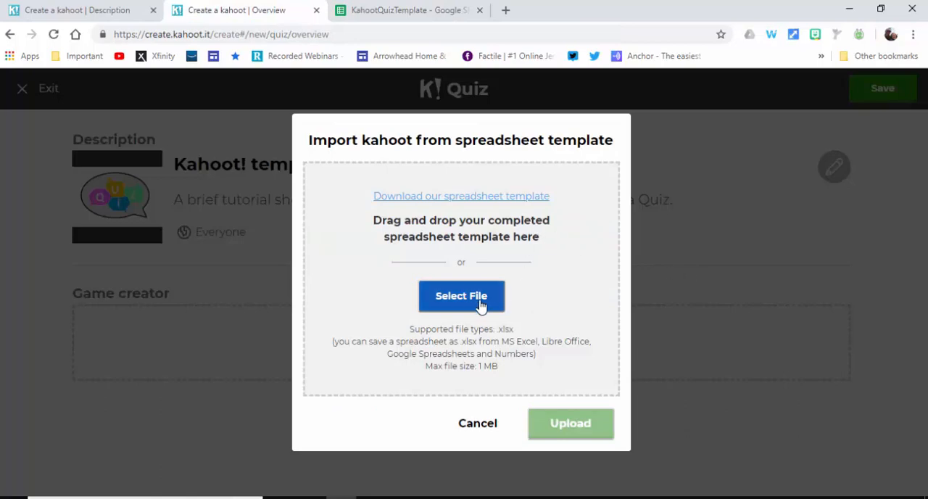
Step: Select KahootQuizTemplate (1).xlsx from the computer and upload it into the quiz
{"action": "left_click", "coordinate": [462, 296]}
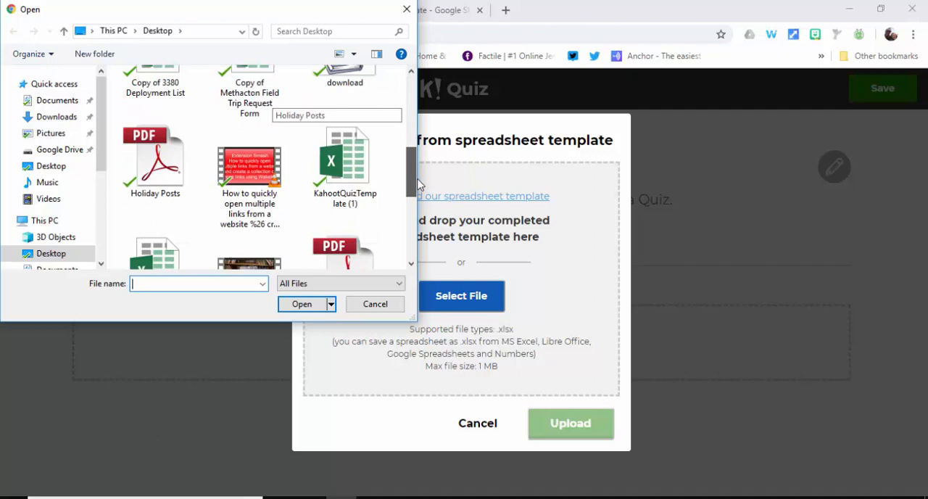
{"action": "left_click", "coordinate": [302, 304]}
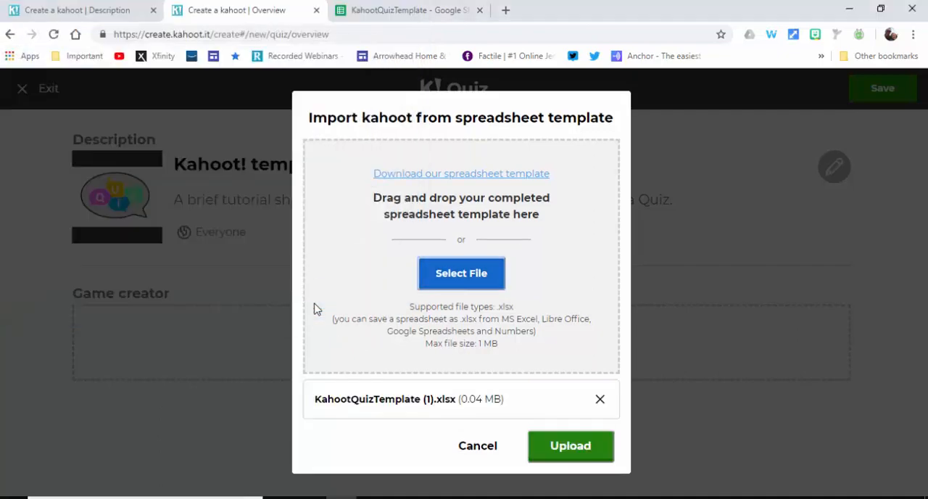
{"action": "left_click", "coordinate": [570, 445]}
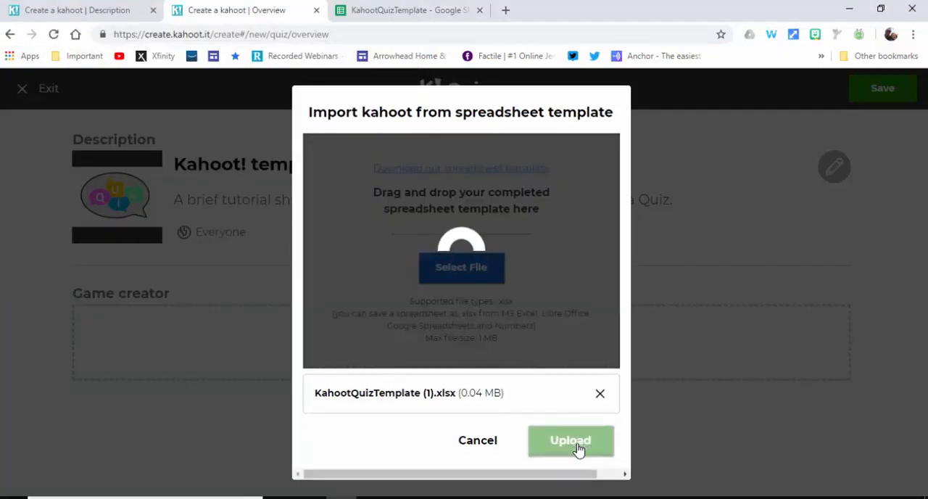
{"action": "left_click", "coordinate": [570, 441]}
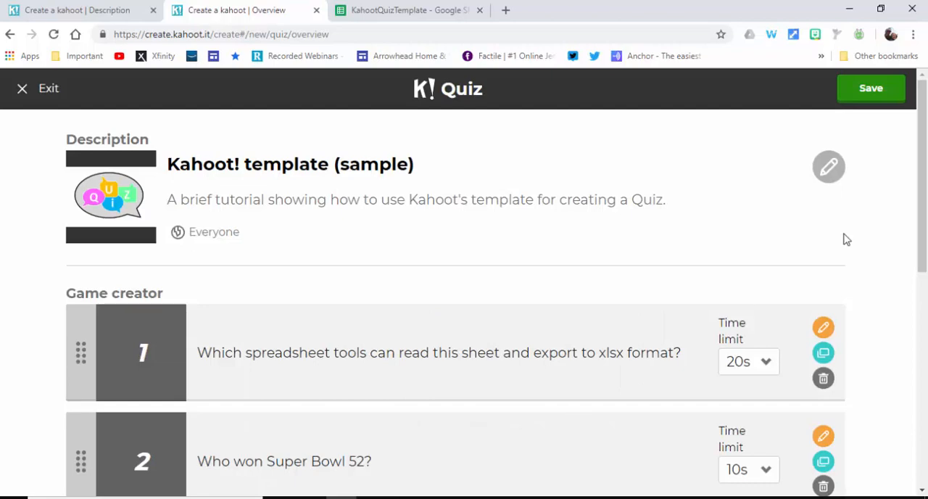
Step: Review the five imported questions and their time limits, then save the quiz
{"action": "scroll", "scroll_direction": "down", "scroll_amount": 3}
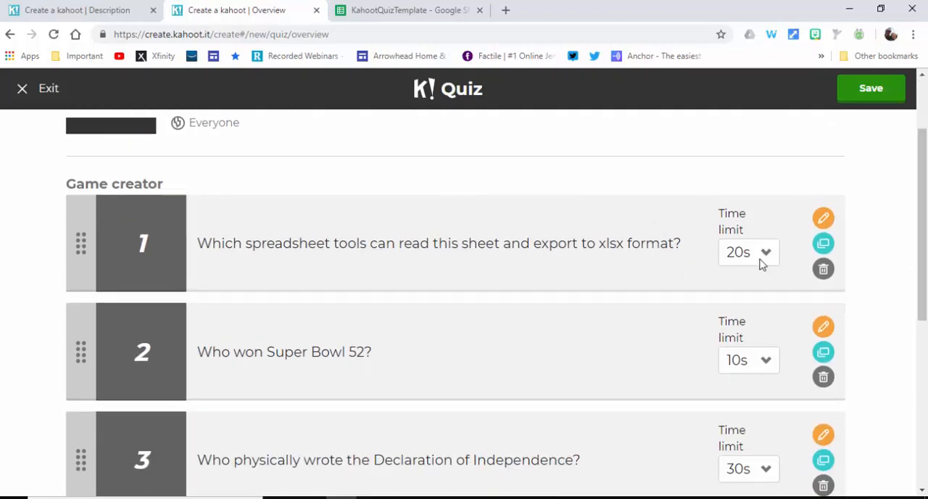
{"action": "scroll", "scroll_direction": "down", "scroll_amount": 3}
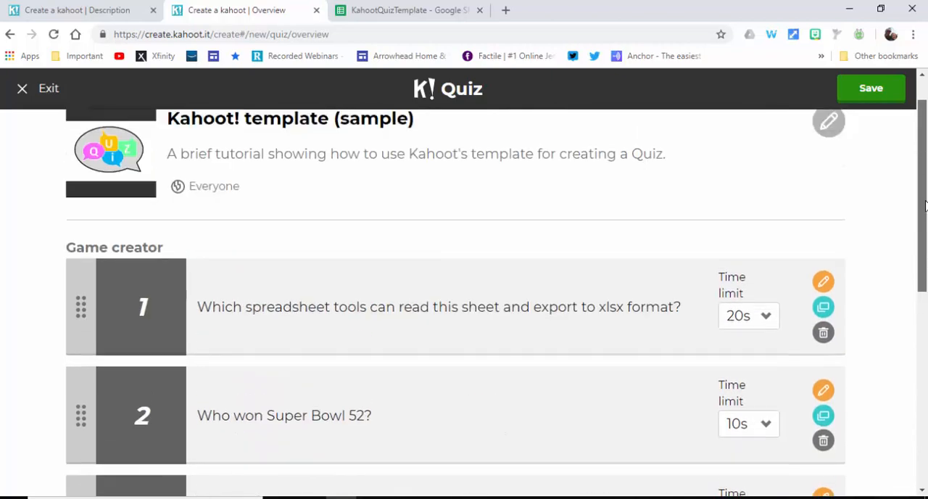
{"action": "left_click", "coordinate": [870, 87]}
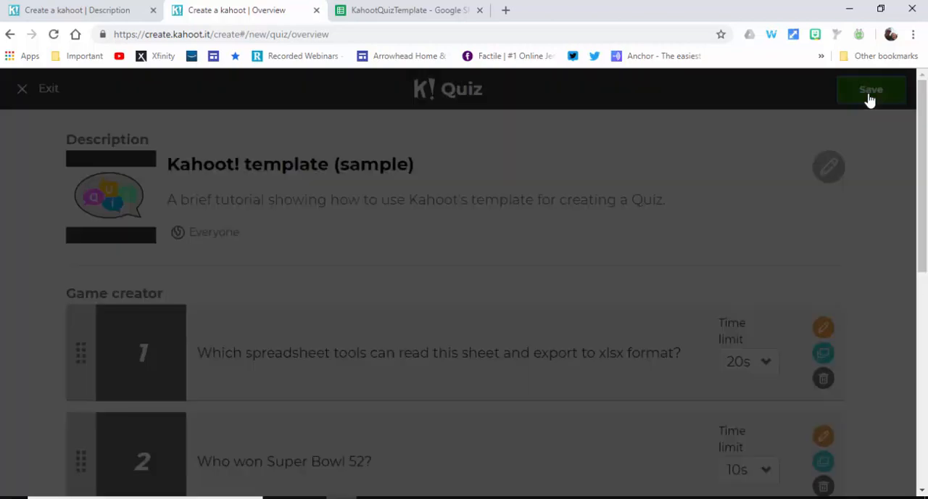
Step: Confirm so 'Kahoot! template (sample)' shows Saved and published with 5 questions
{"action": "left_click", "coordinate": [871, 90]}
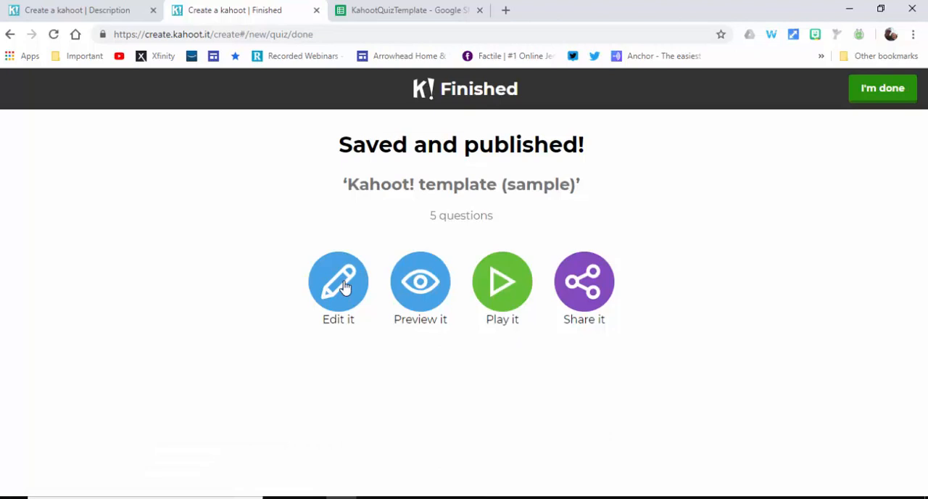
{"action": "mouse_move", "coordinate": [502, 293]}
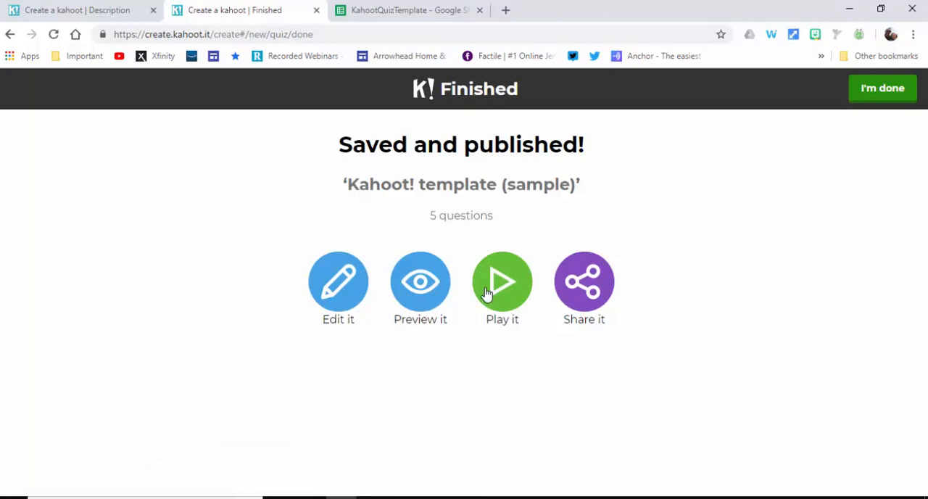
{"action": "mouse_move", "coordinate": [689, 262]}
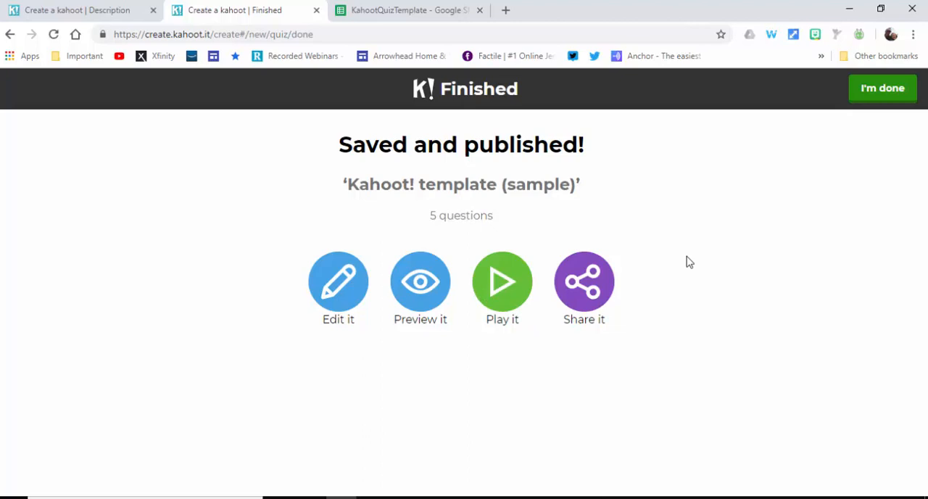
{"action": "mouse_move", "coordinate": [606, 392]}
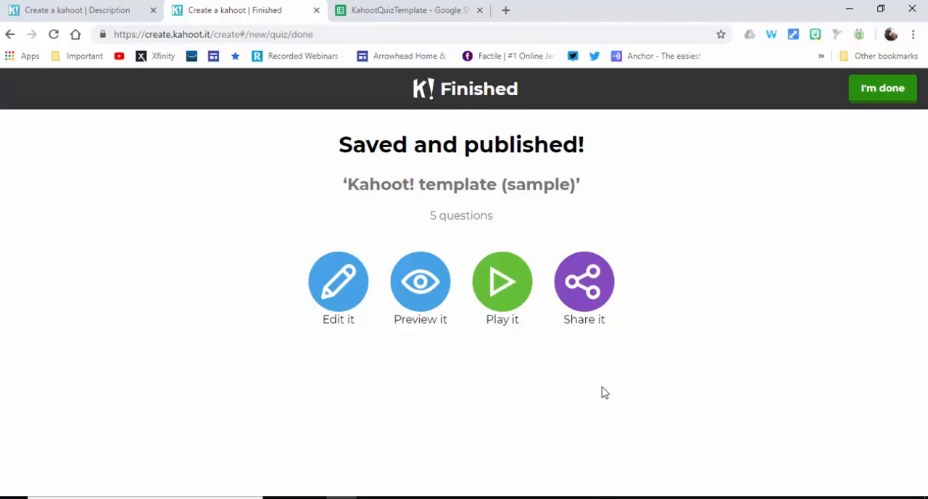